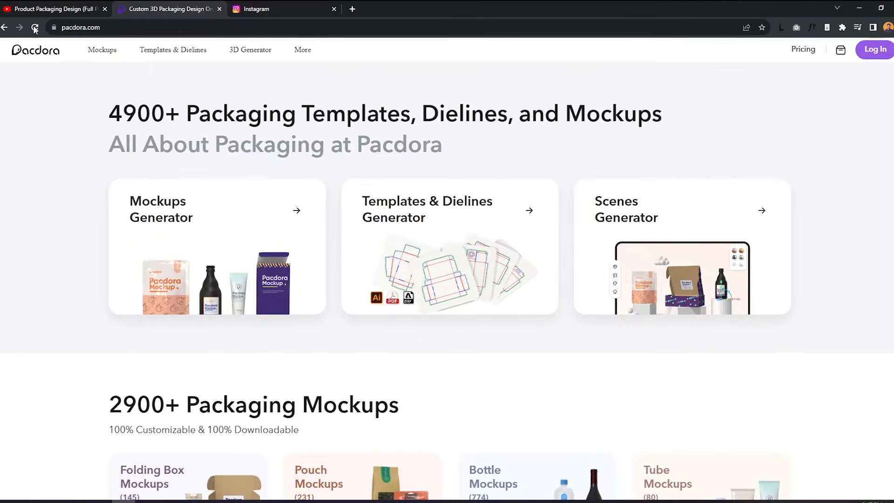
- Open the Tuck End Boxes Double Tray Dieline 100010 template (60×60×120 mm) and its download options
scroll("down", 3)
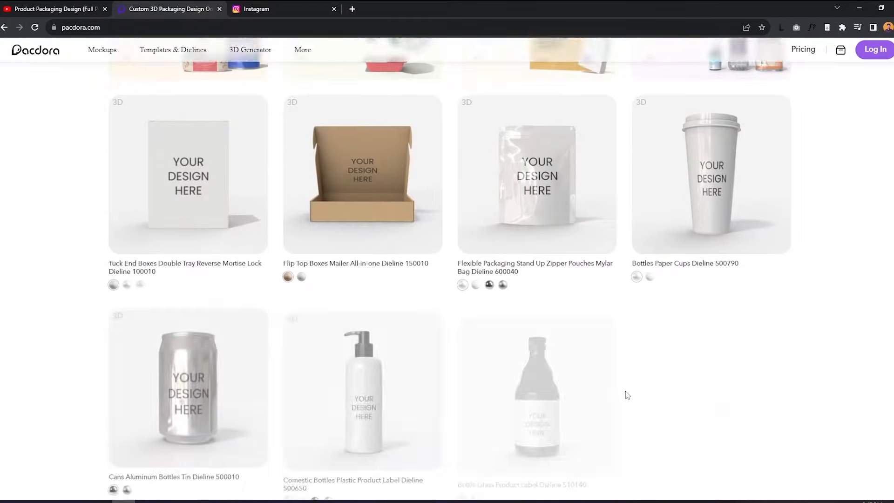
left_click(173, 50)
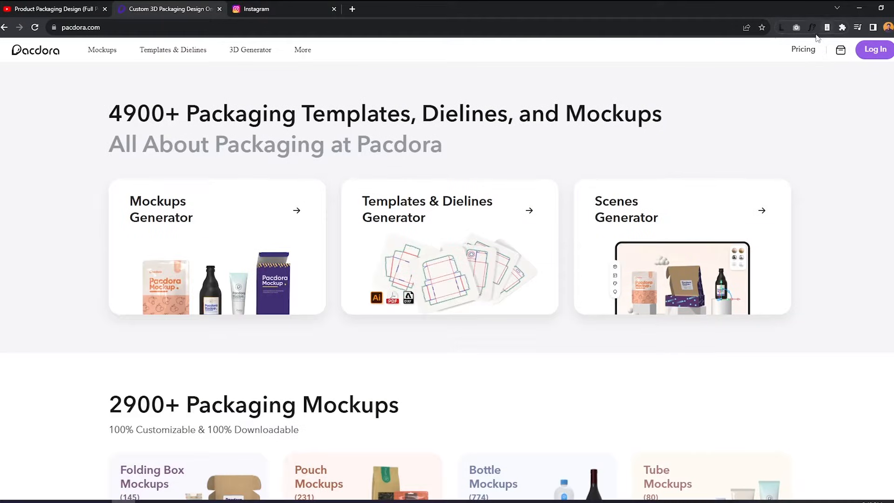
left_click(173, 50)
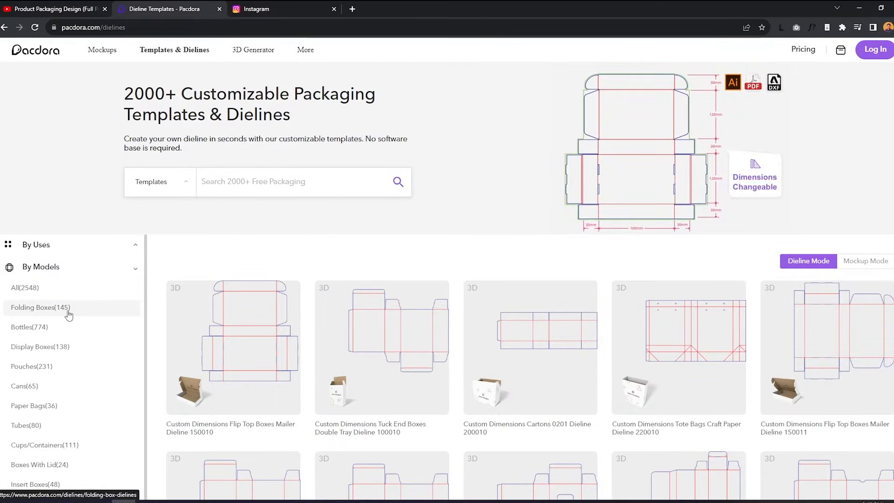
left_click(382, 347)
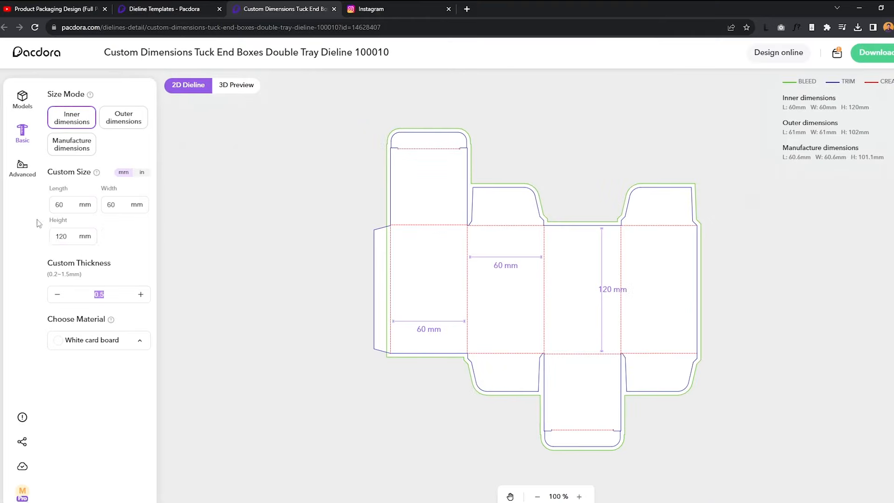
left_click(880, 53)
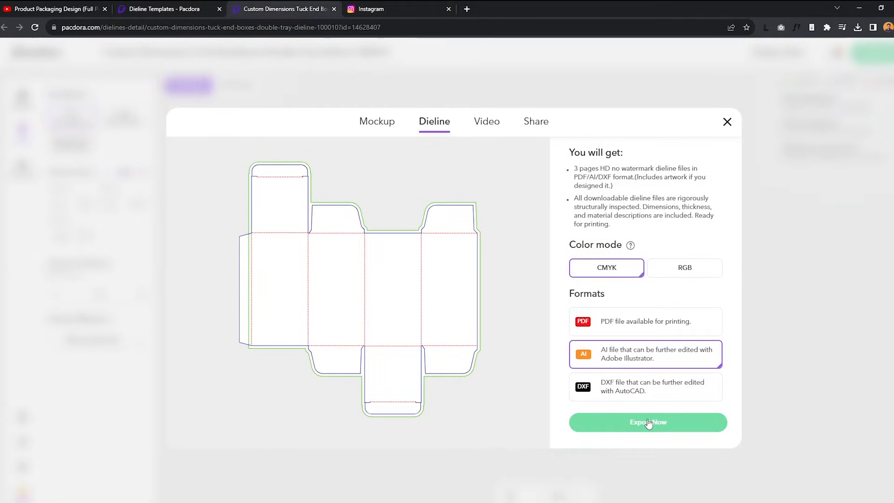
- Export the dieline as a CMYK AI file and open the download in Illustrator
left_click(648, 422)
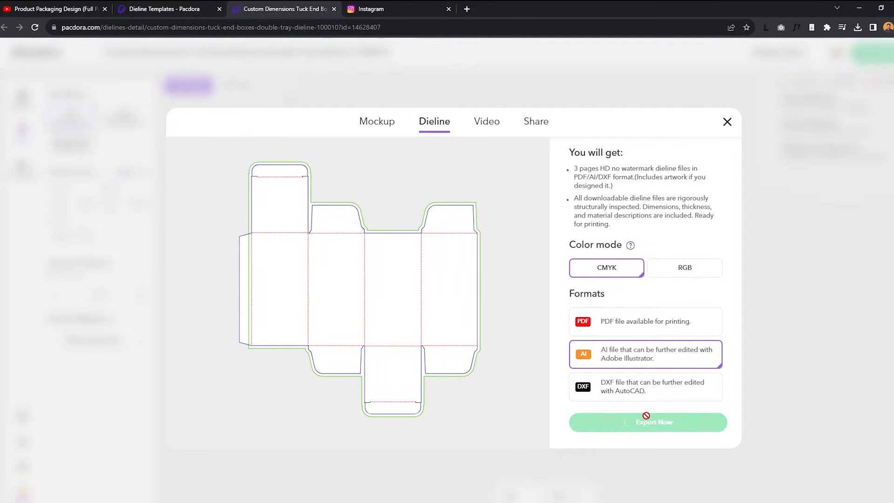
left_click(647, 423)
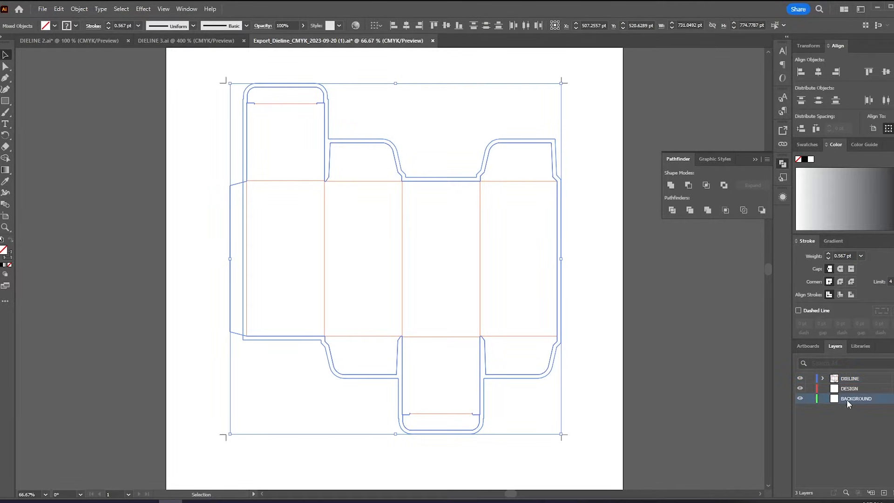